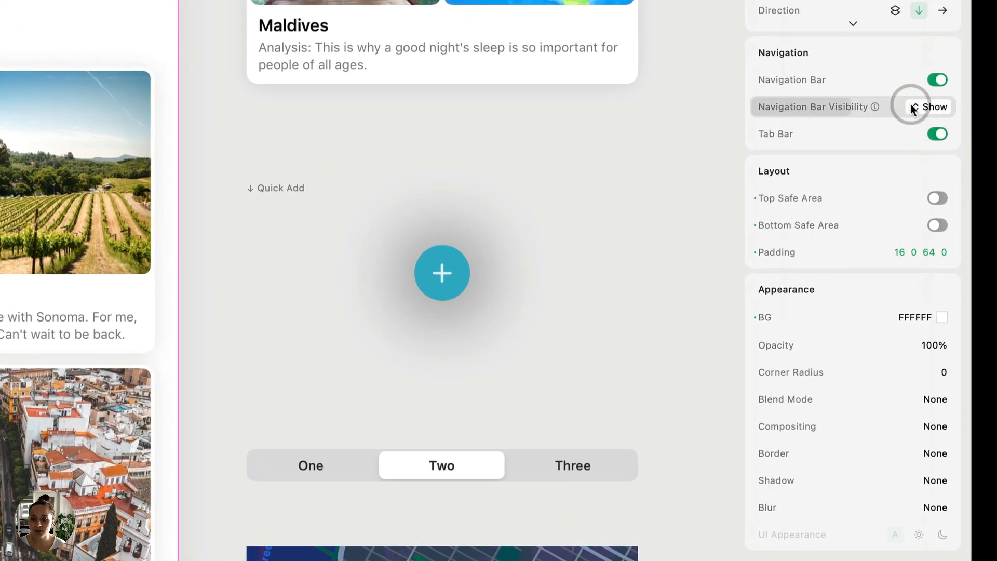
Bring up the Hide Nav Bar choices (currently Never) for the Home navigation bar
click(935, 107)
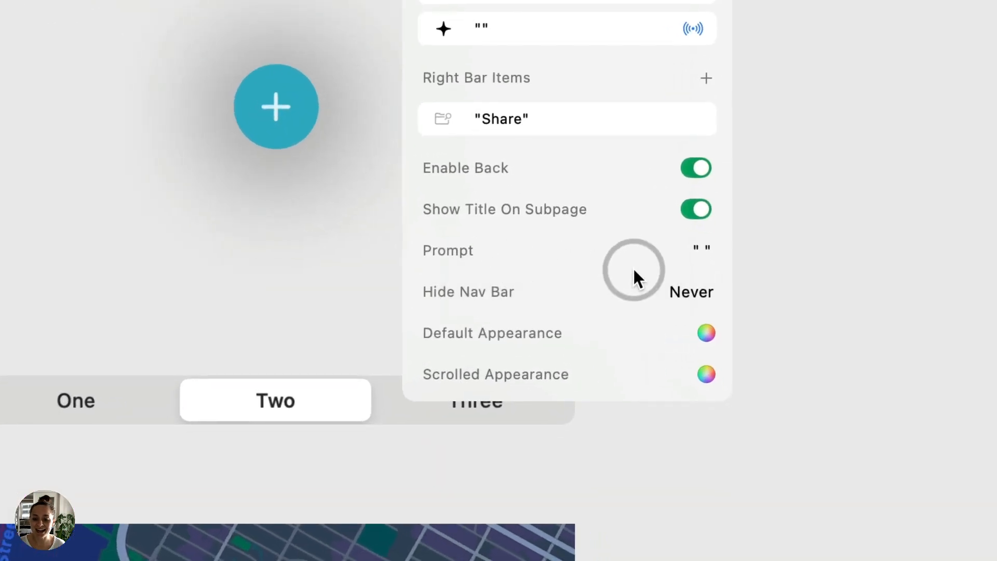
click(691, 291)
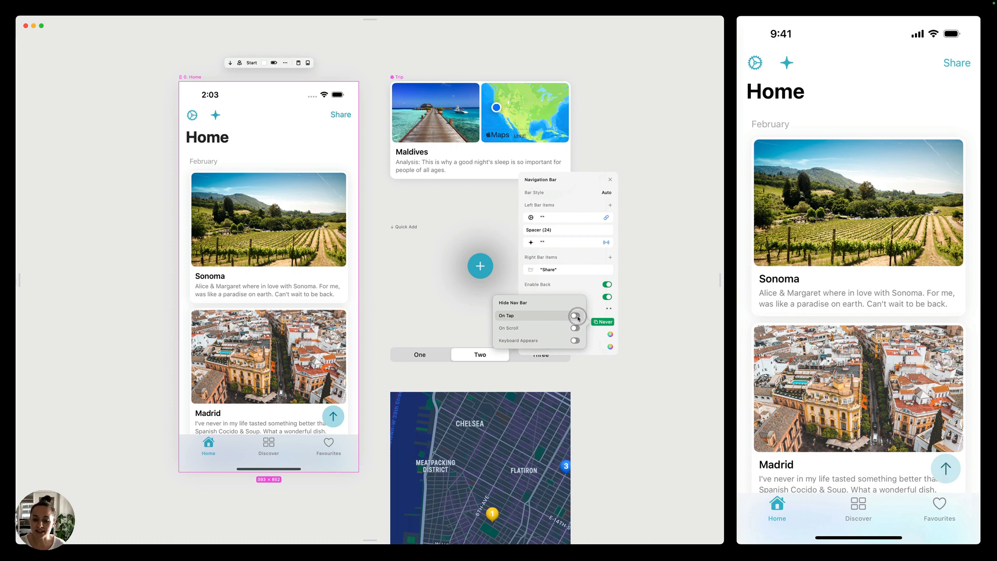
click(574, 317)
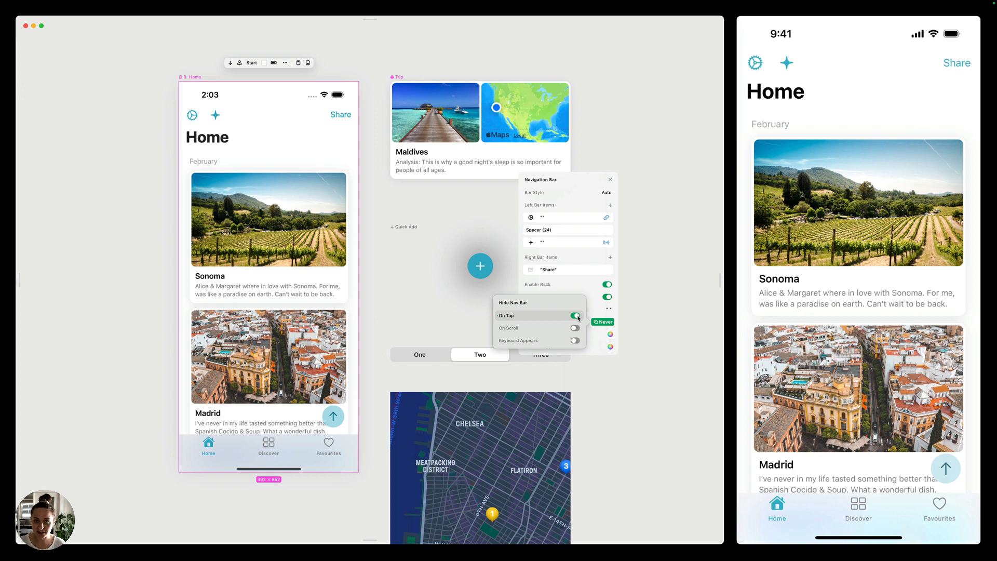
scroll(down, 3)
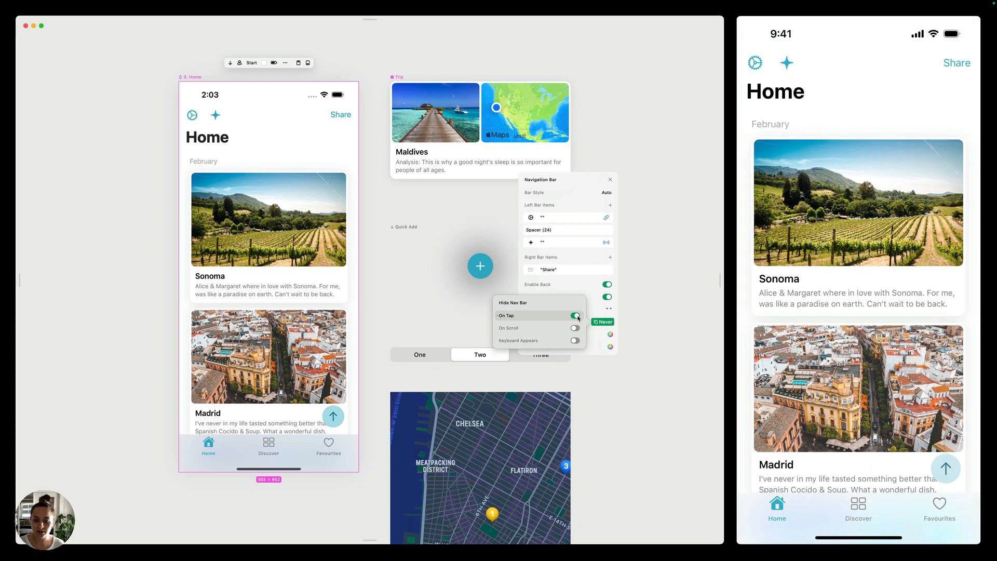
click(575, 328)
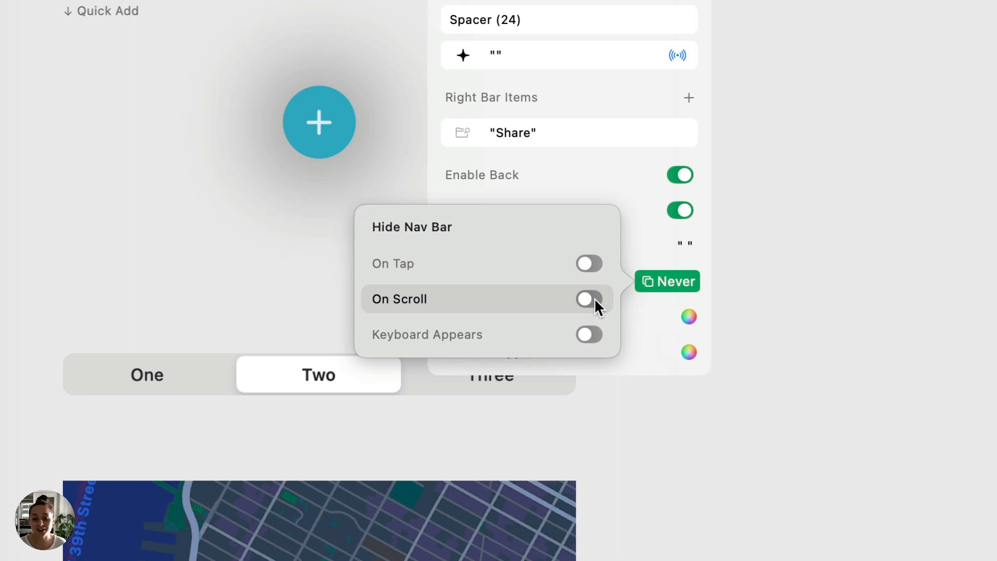
Set the Home navigation bar to hide on scroll and on tap
click(587, 334)
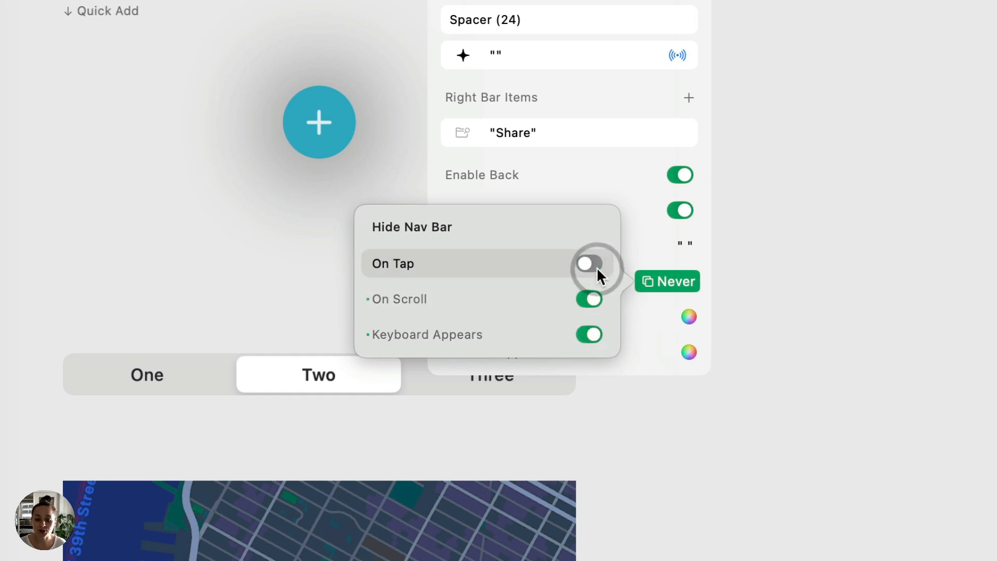
click(588, 263)
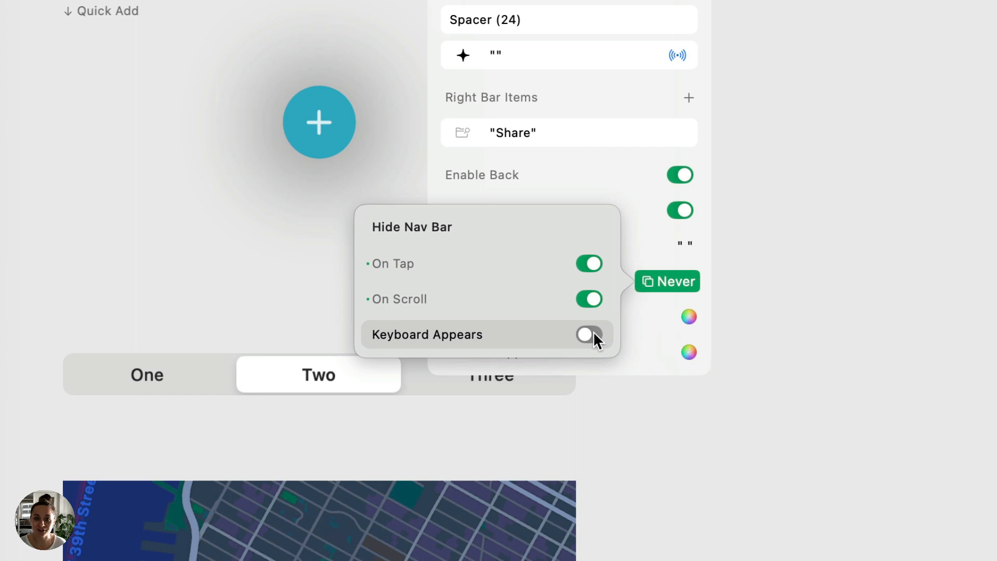